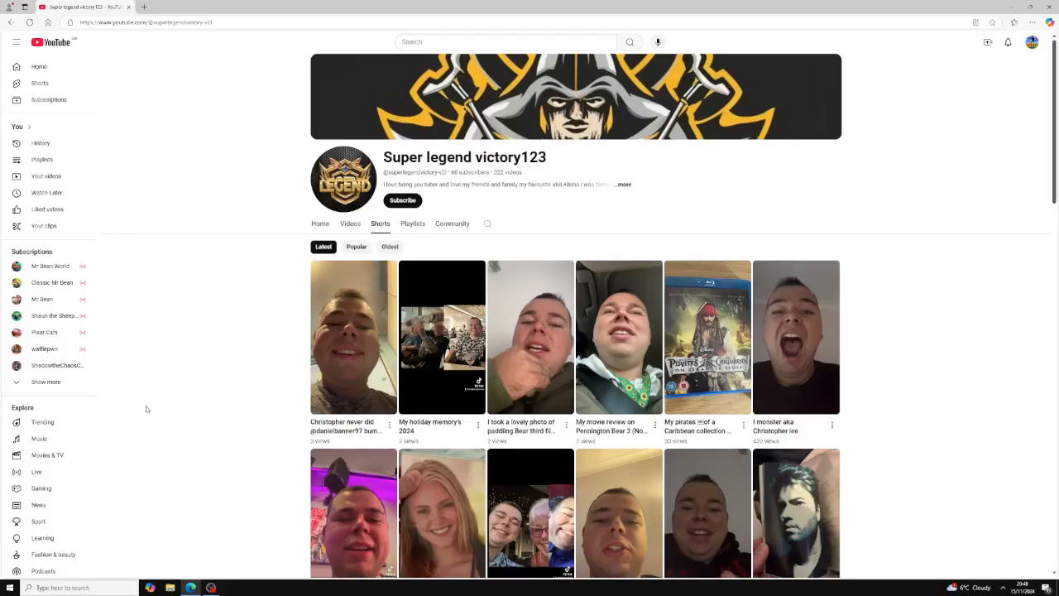
mouse_move(207, 431)
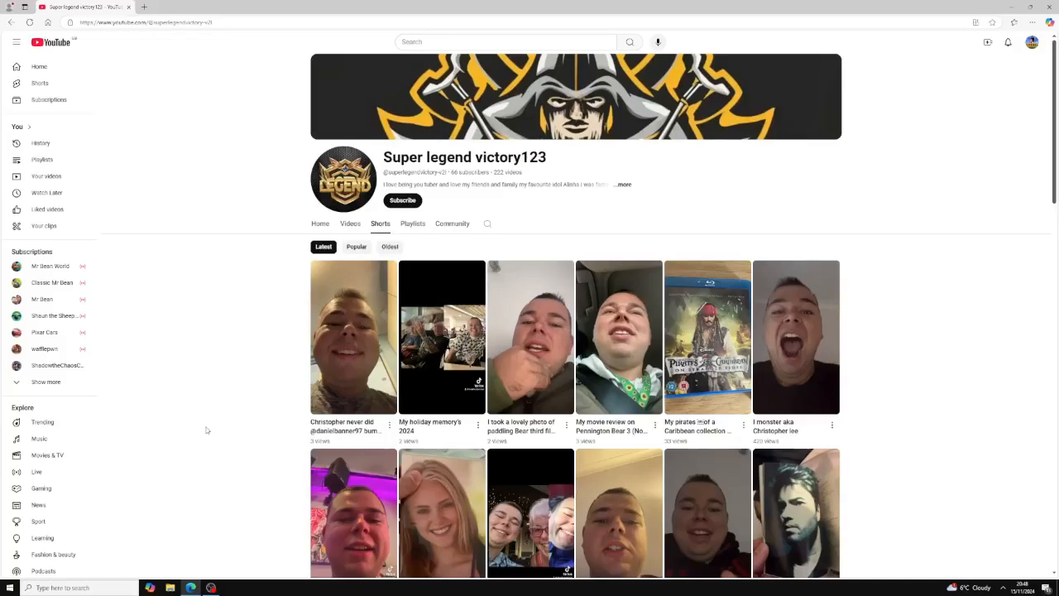
mouse_move(212, 430)
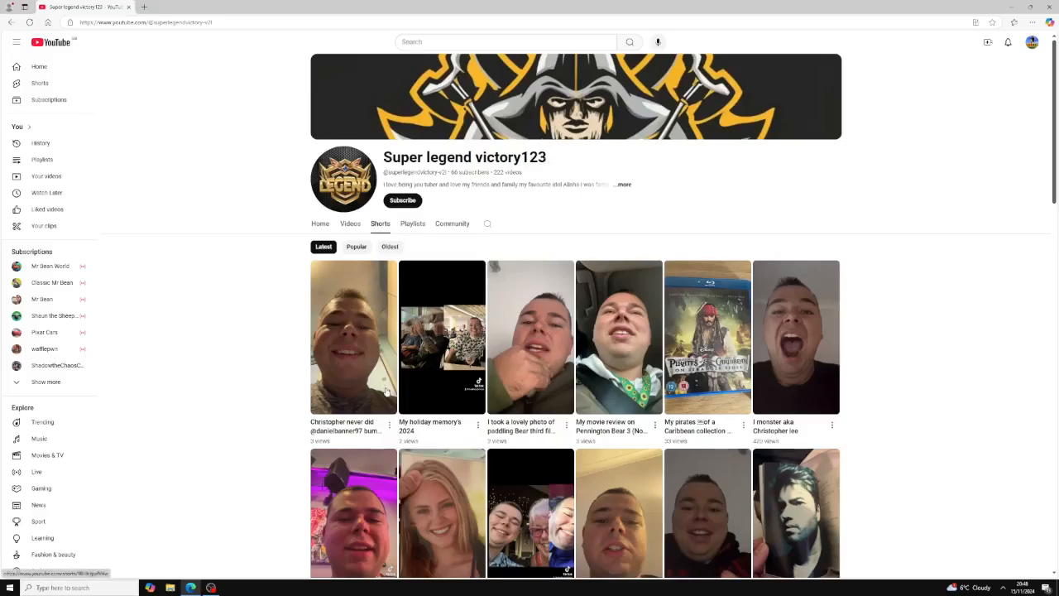
mouse_move(225, 321)
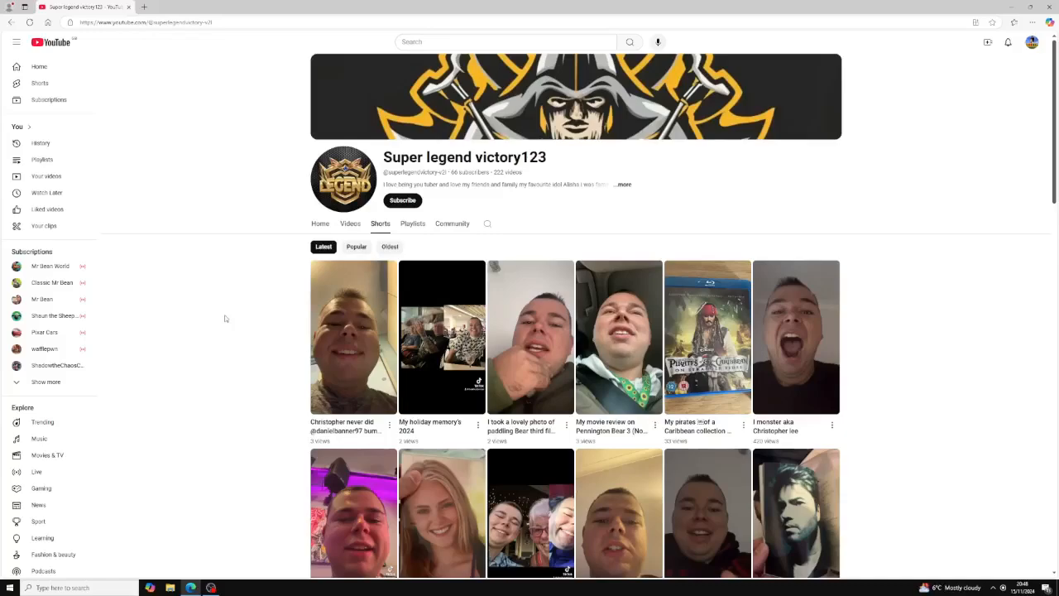
mouse_move(230, 316)
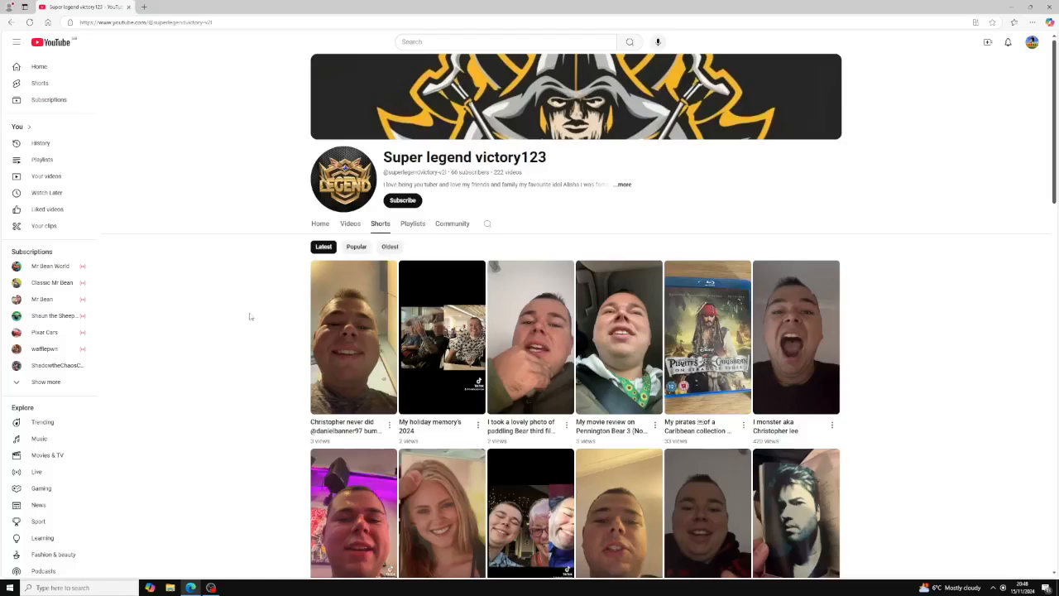
mouse_move(349, 374)
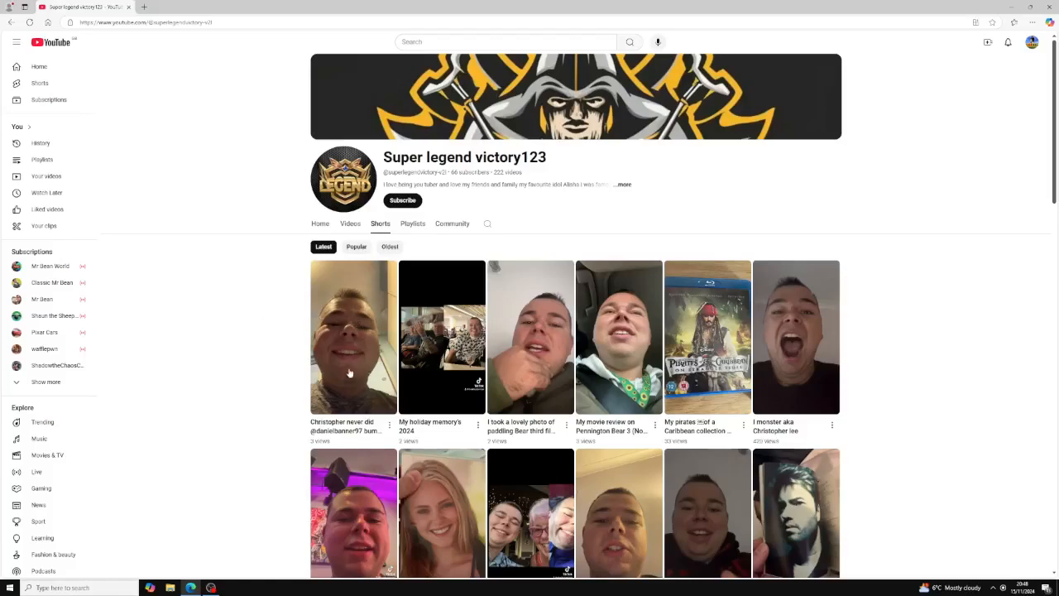
Step: Start the channel's latest Christopher Short in the Shorts player, then pause it
left_click(354, 337)
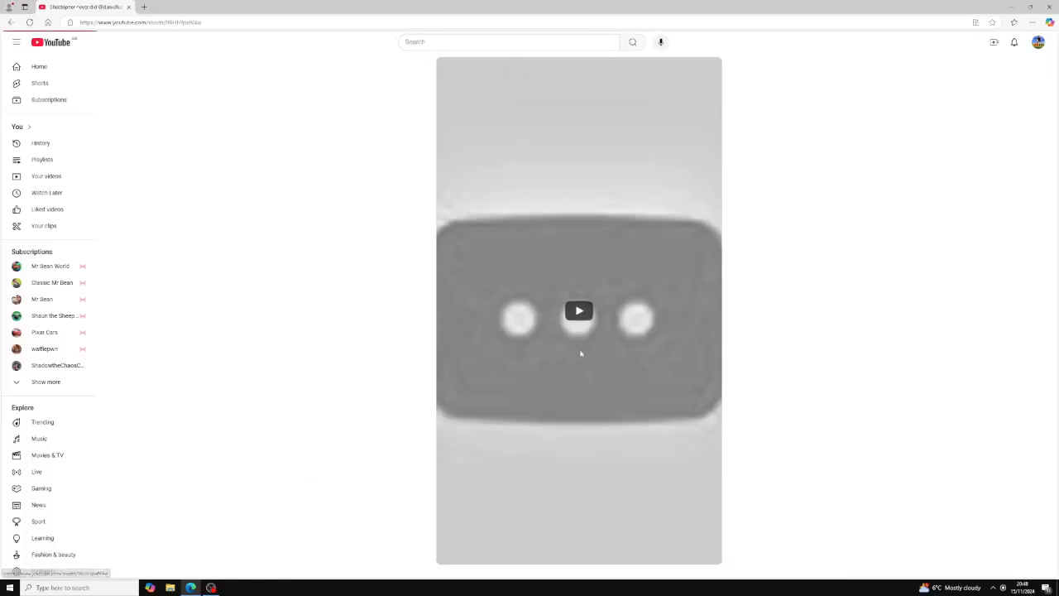
left_click(579, 311)
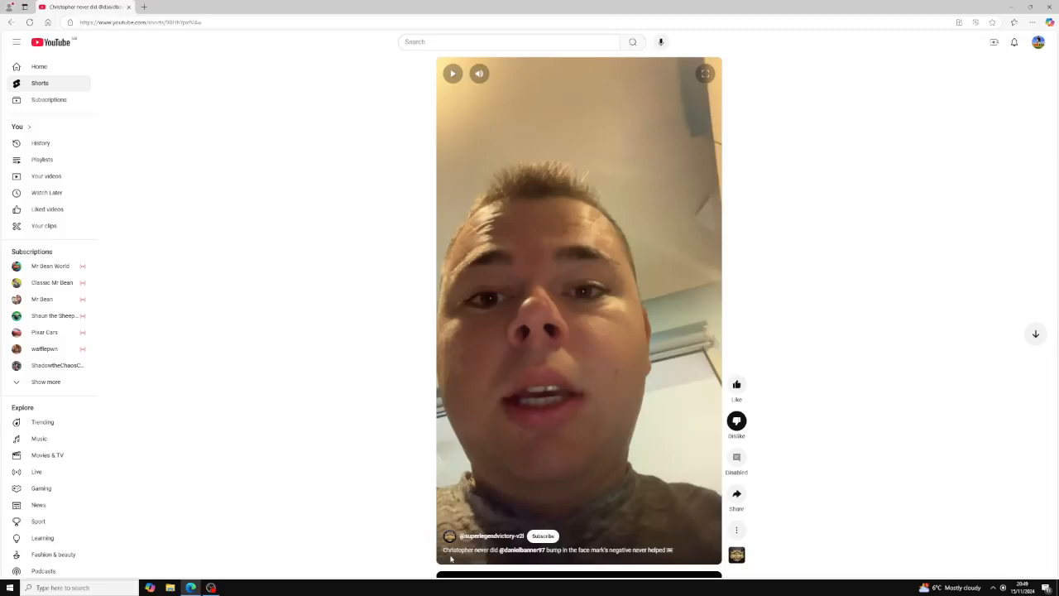
mouse_move(533, 557)
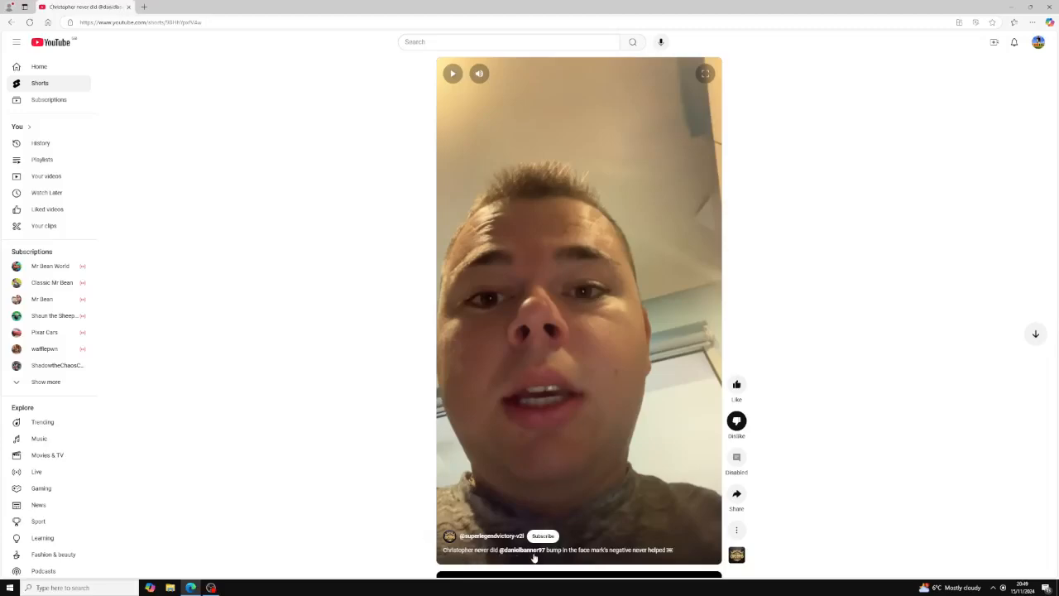
mouse_move(569, 559)
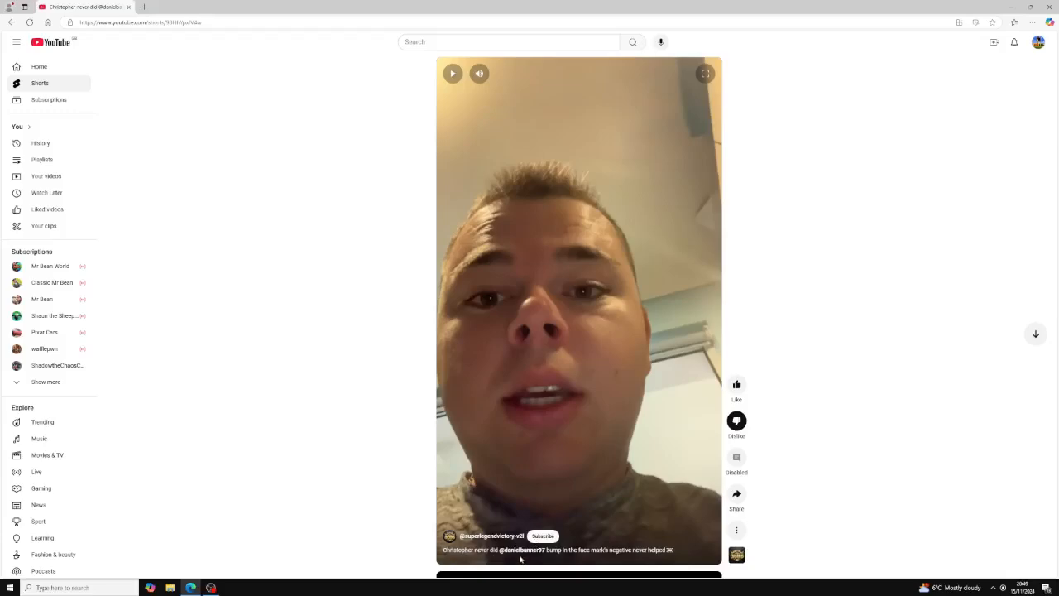
mouse_move(559, 569)
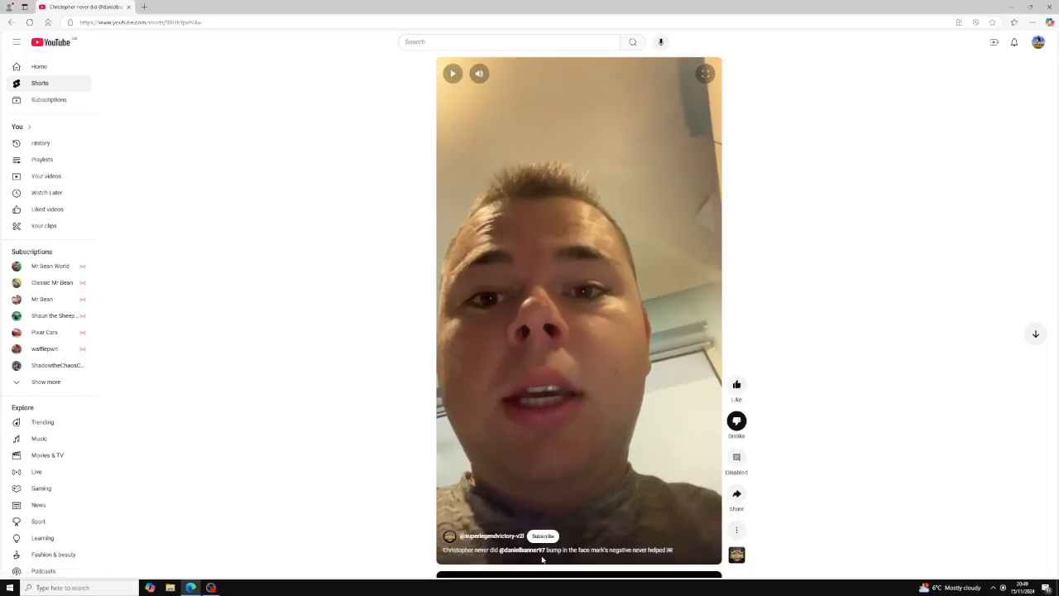
mouse_move(582, 557)
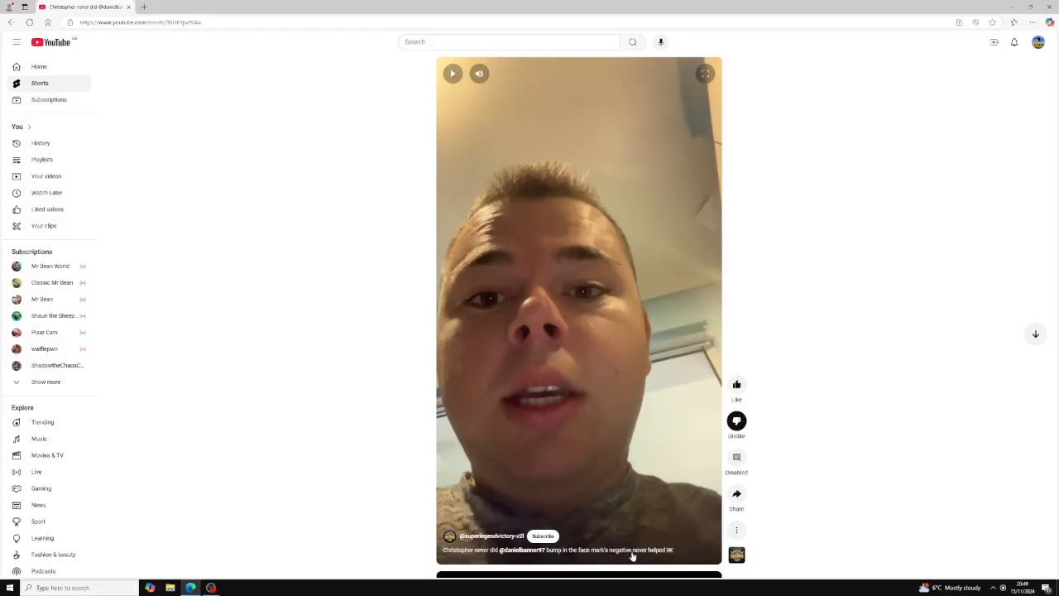
mouse_move(676, 557)
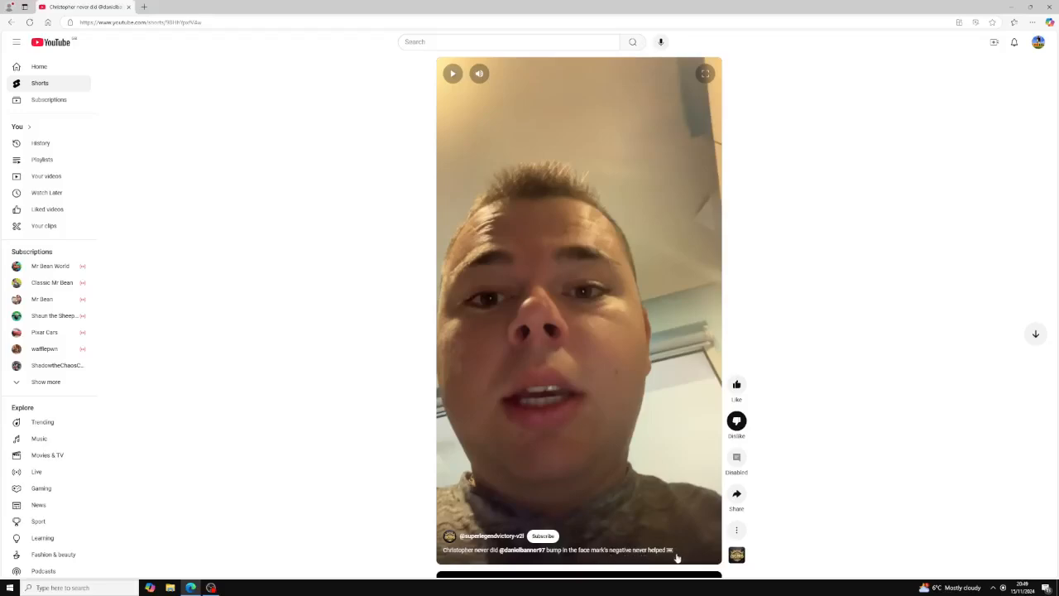
mouse_move(671, 542)
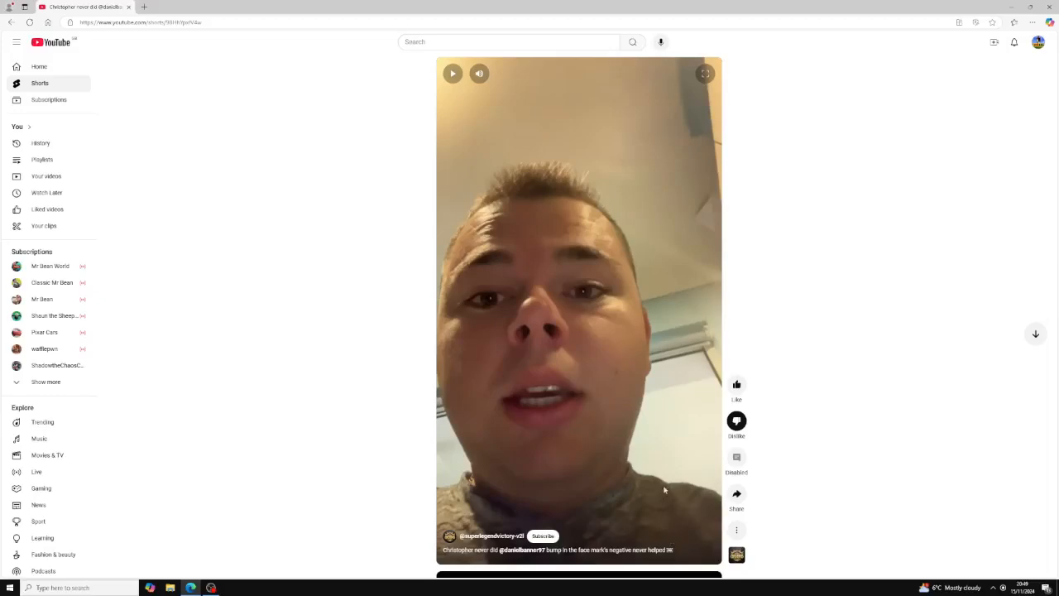
mouse_move(607, 559)
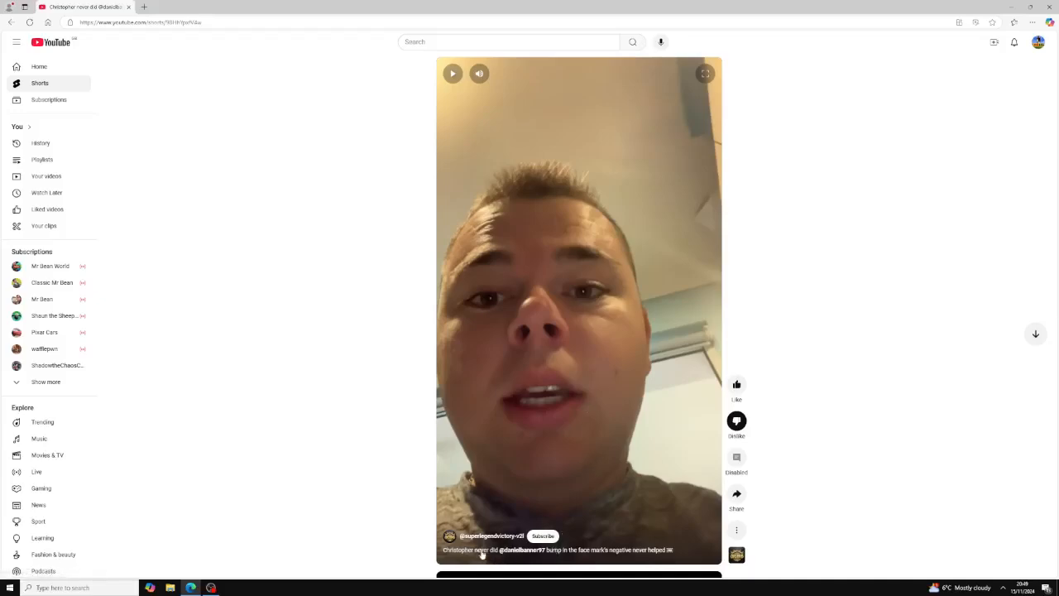
mouse_move(609, 474)
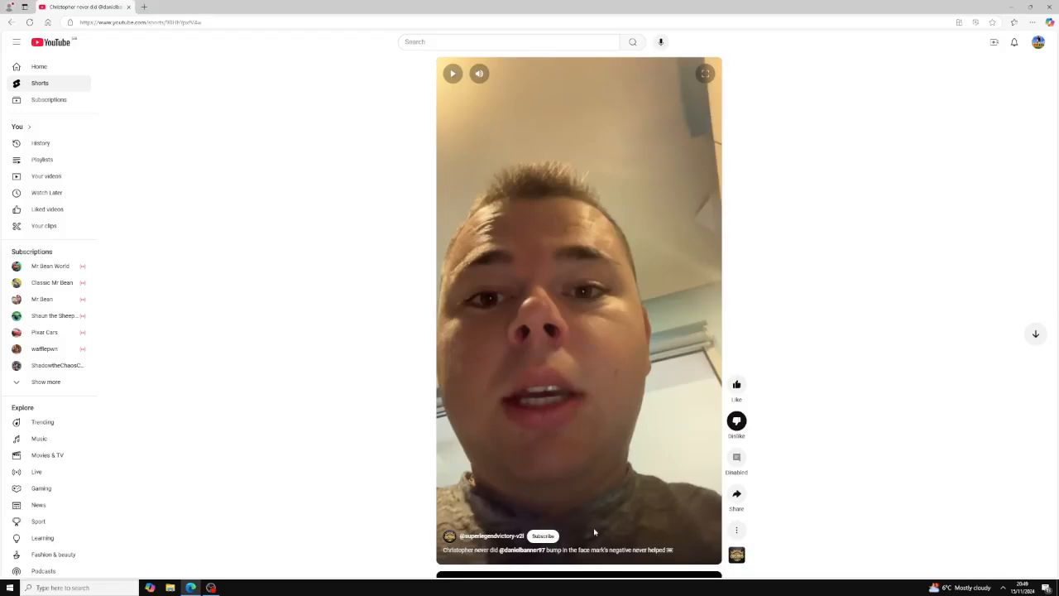
mouse_move(559, 475)
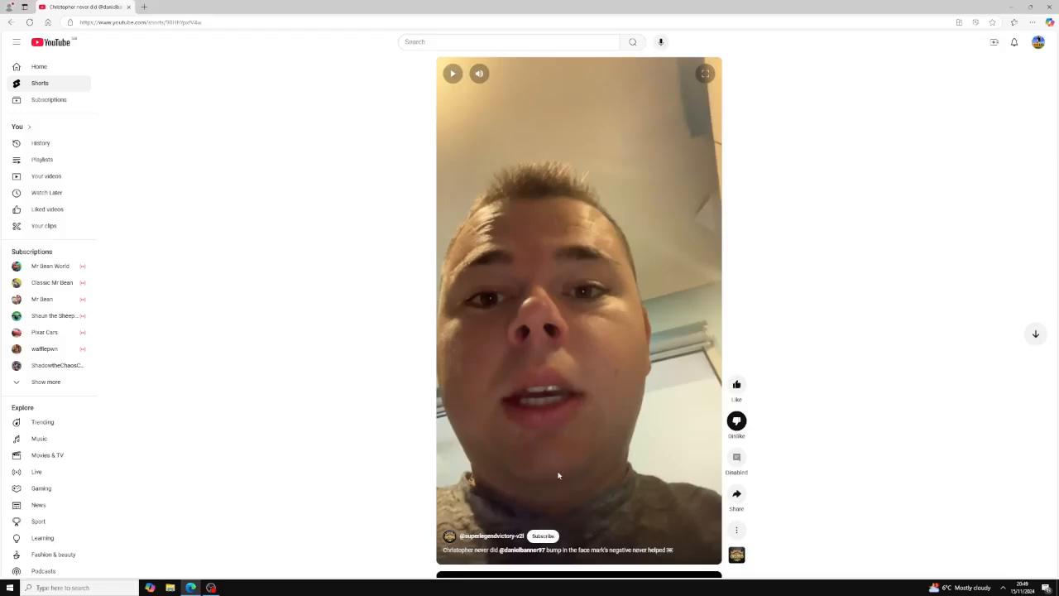
mouse_move(569, 487)
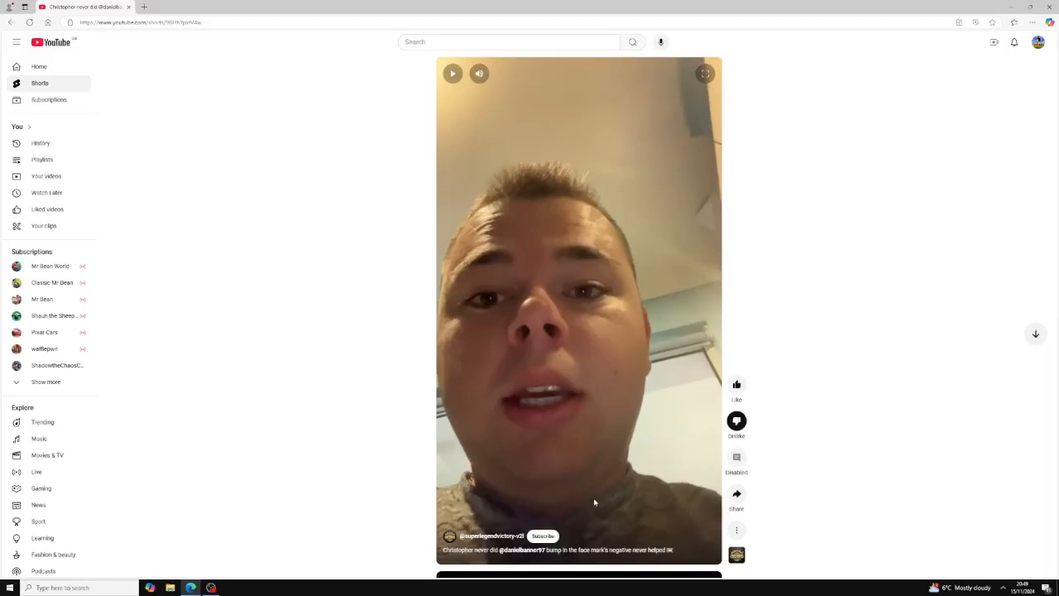
mouse_move(500, 580)
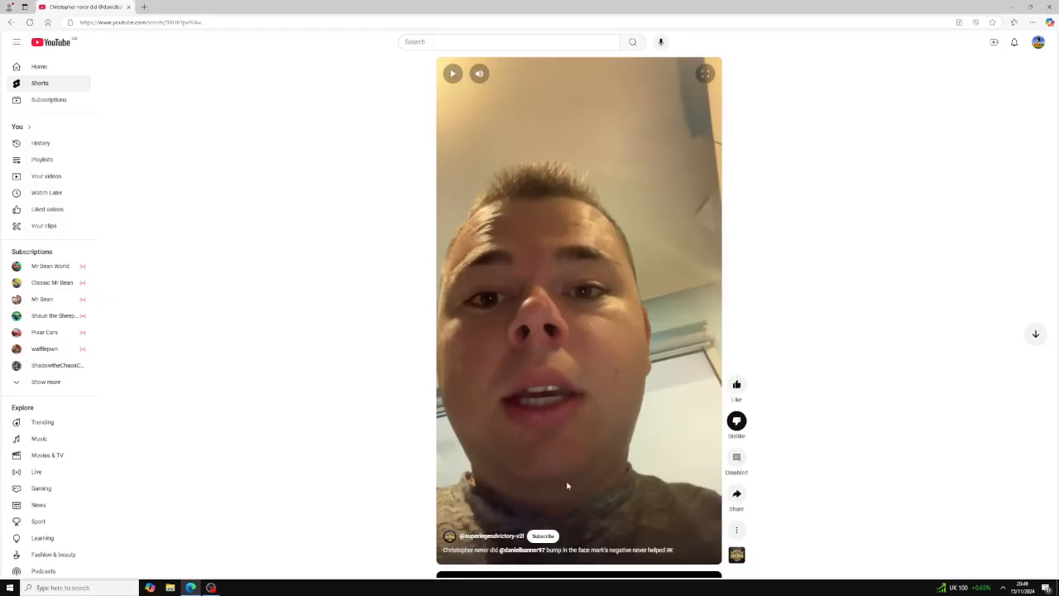
mouse_move(635, 530)
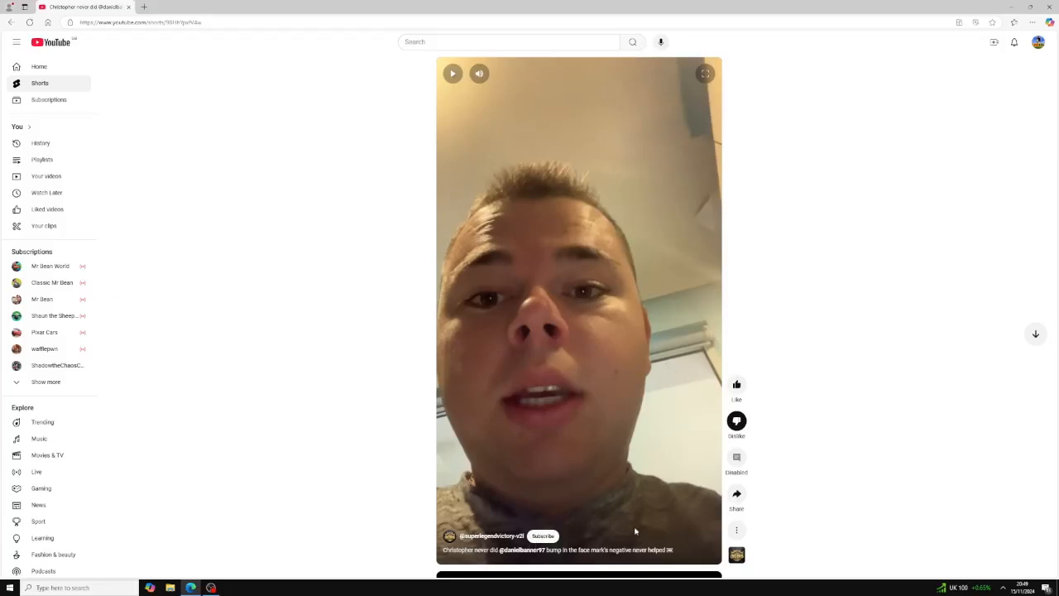
mouse_move(541, 559)
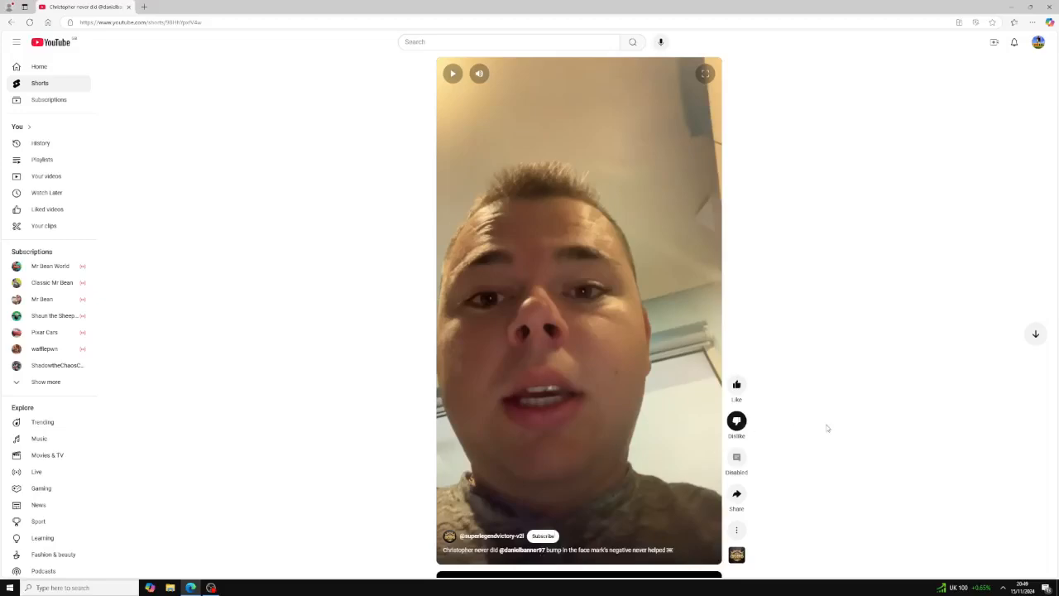
mouse_move(480, 394)
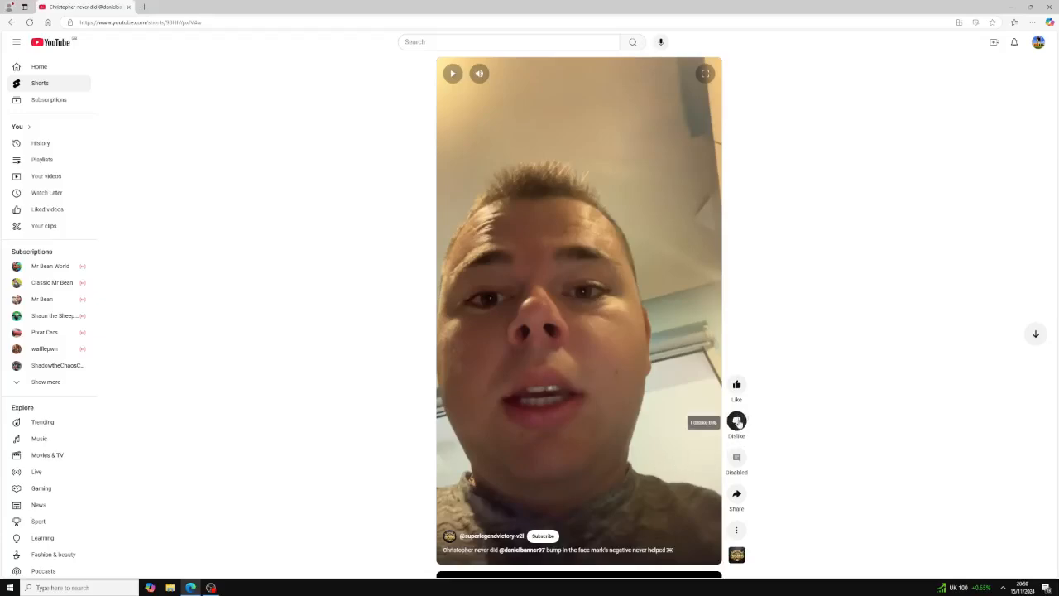
mouse_move(852, 437)
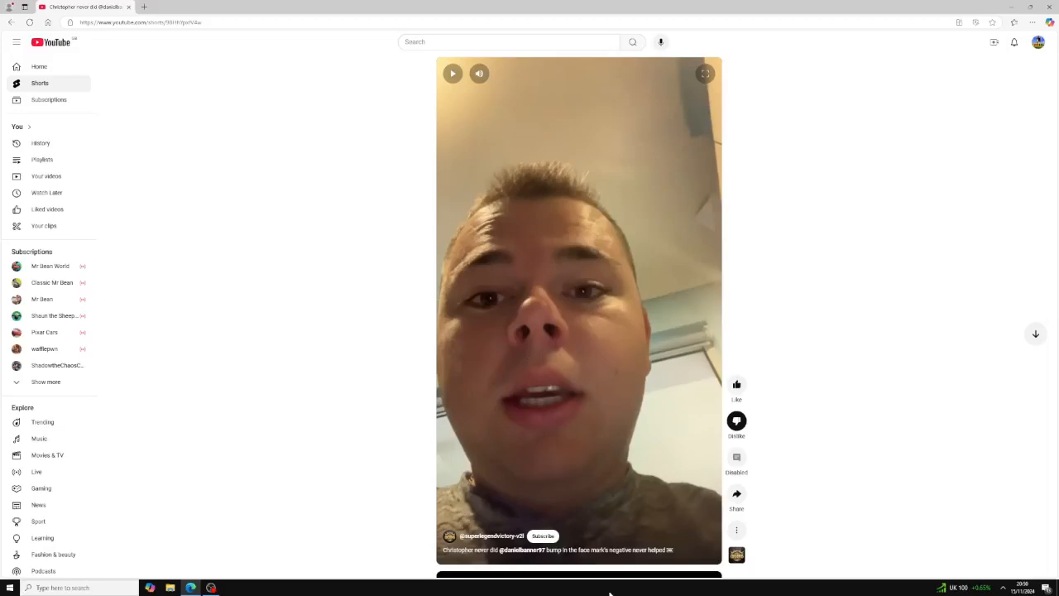
mouse_move(648, 559)
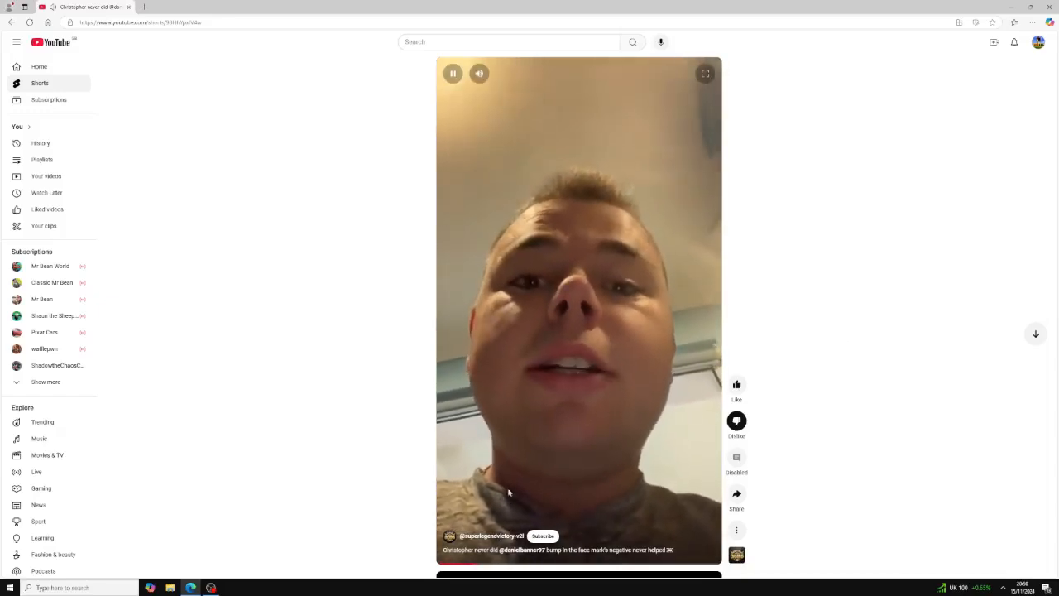
left_click(453, 73)
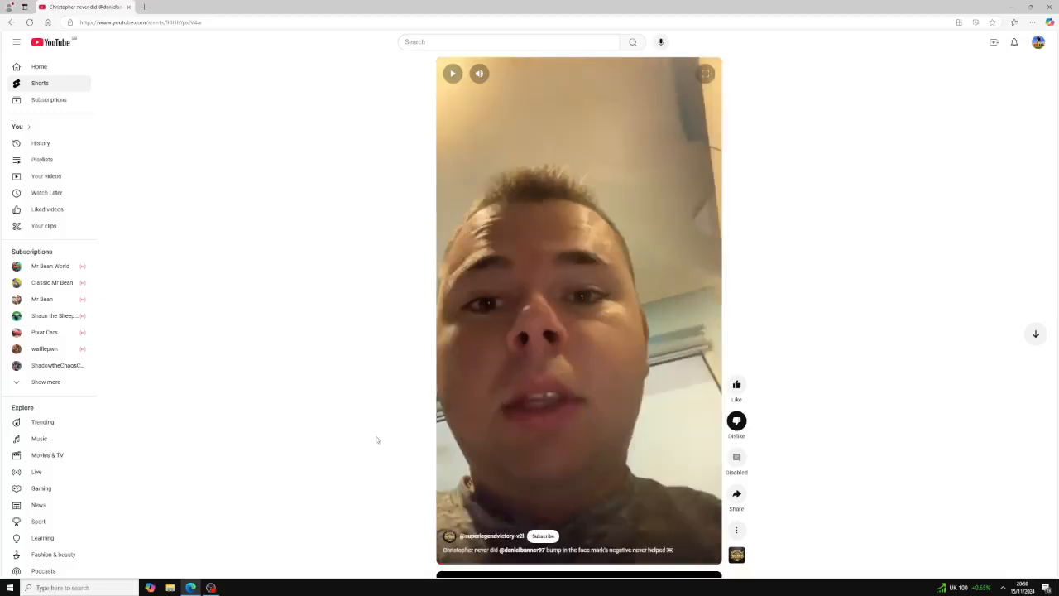
mouse_move(406, 390)
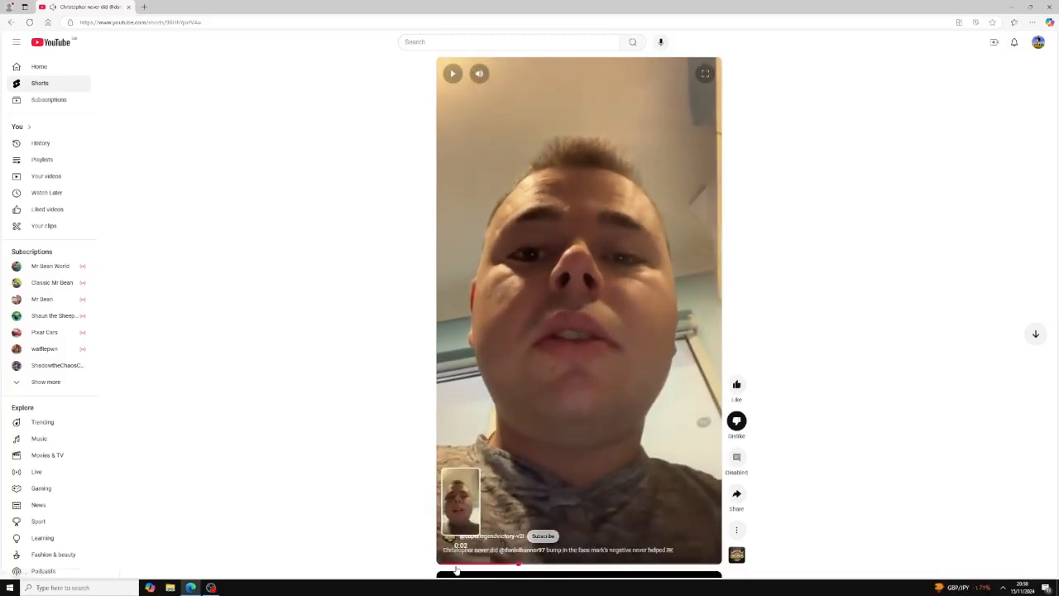
left_click(579, 311)
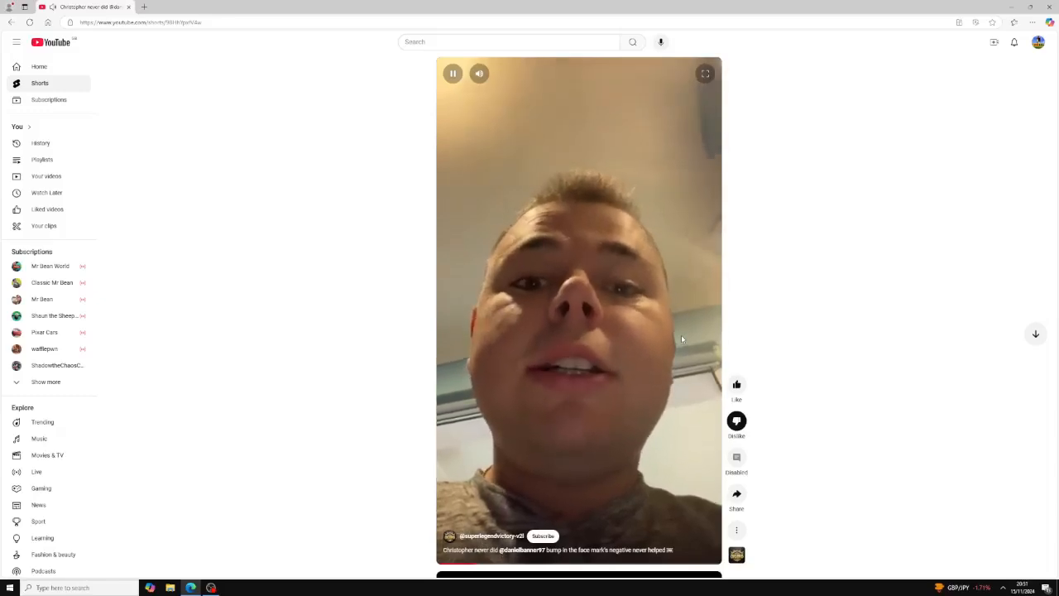
left_click(453, 73)
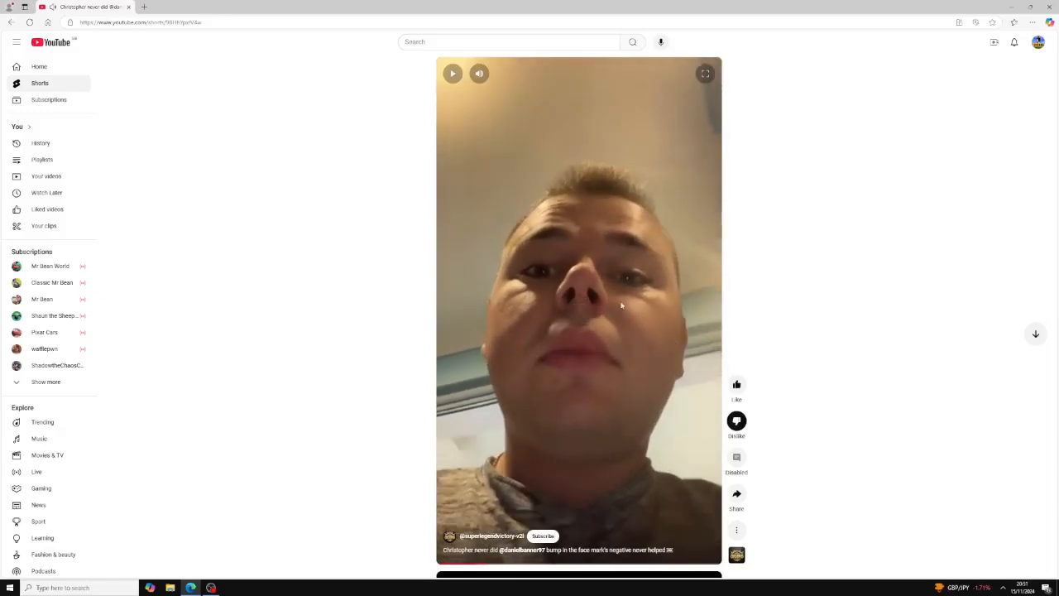
mouse_move(587, 344)
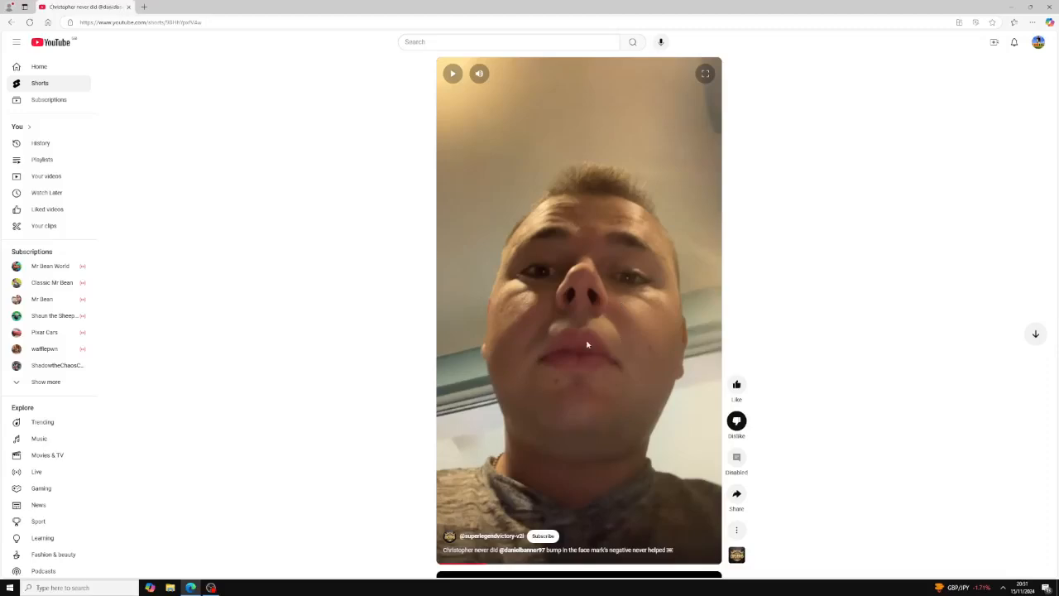
mouse_move(625, 288)
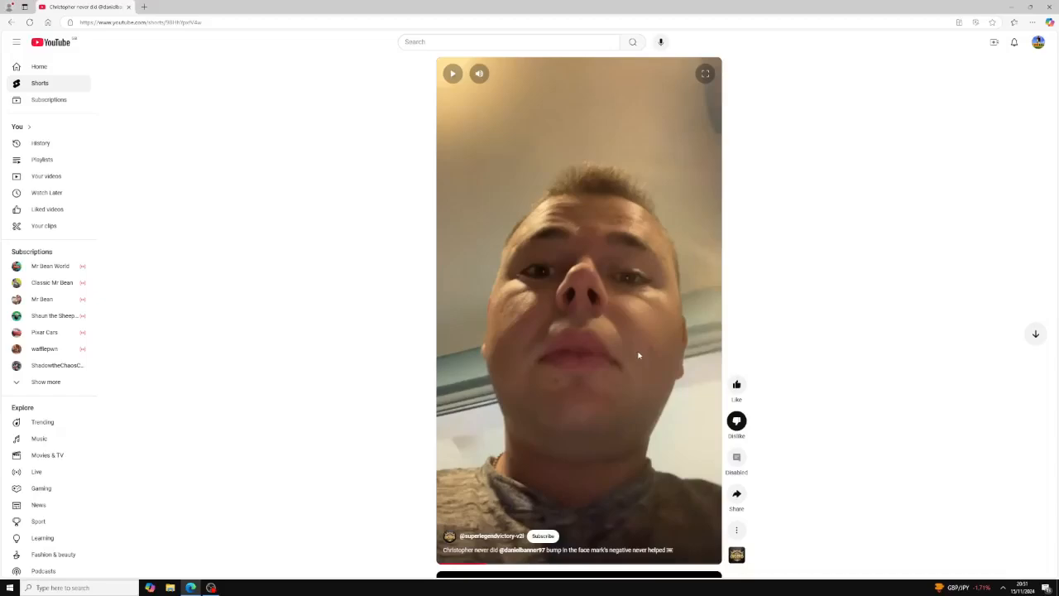
mouse_move(549, 288)
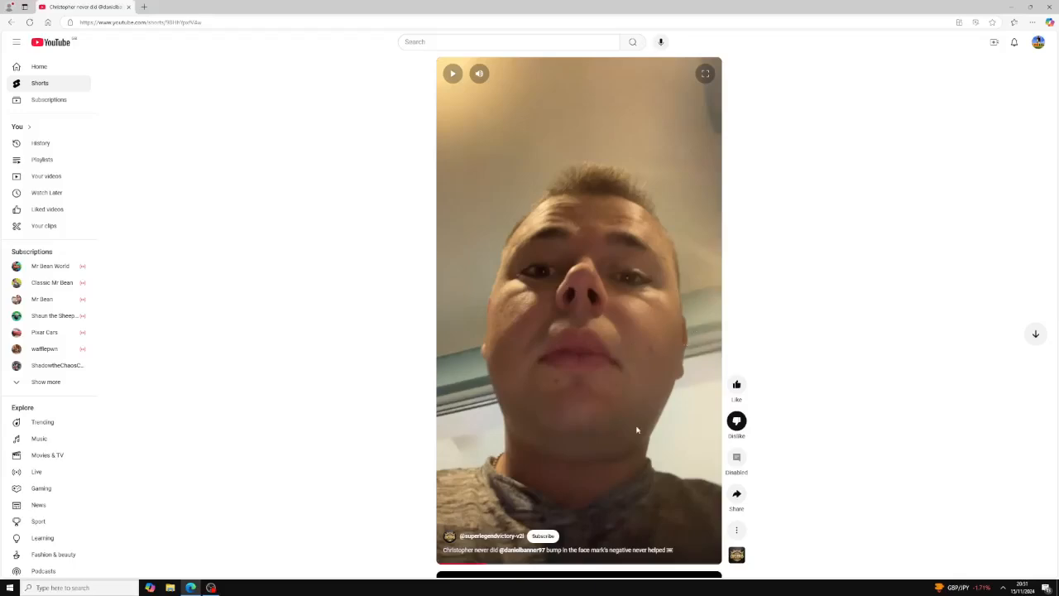
mouse_move(539, 281)
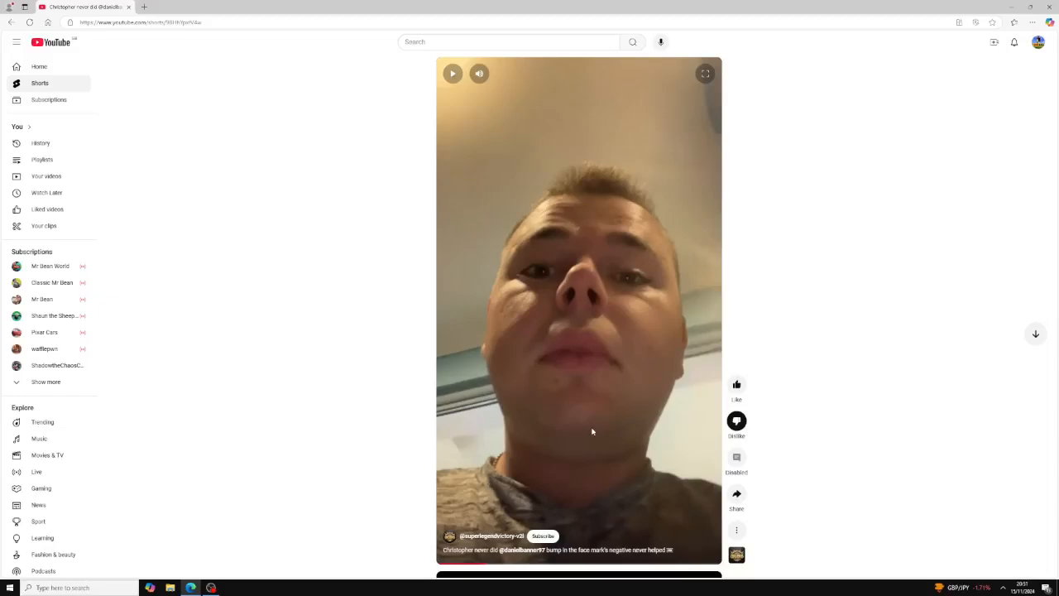
mouse_move(594, 413)
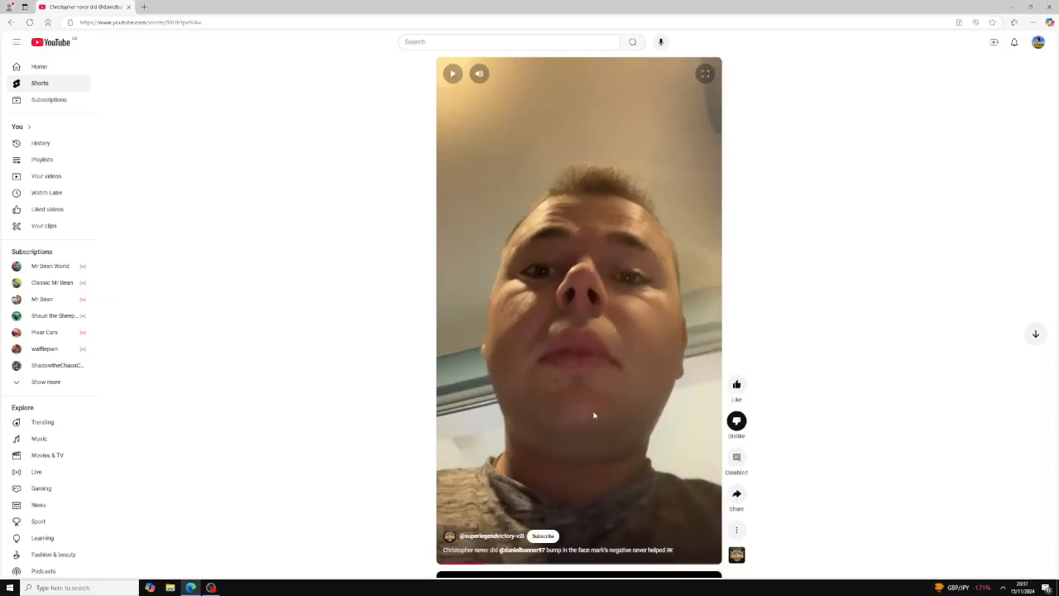
mouse_move(594, 412)
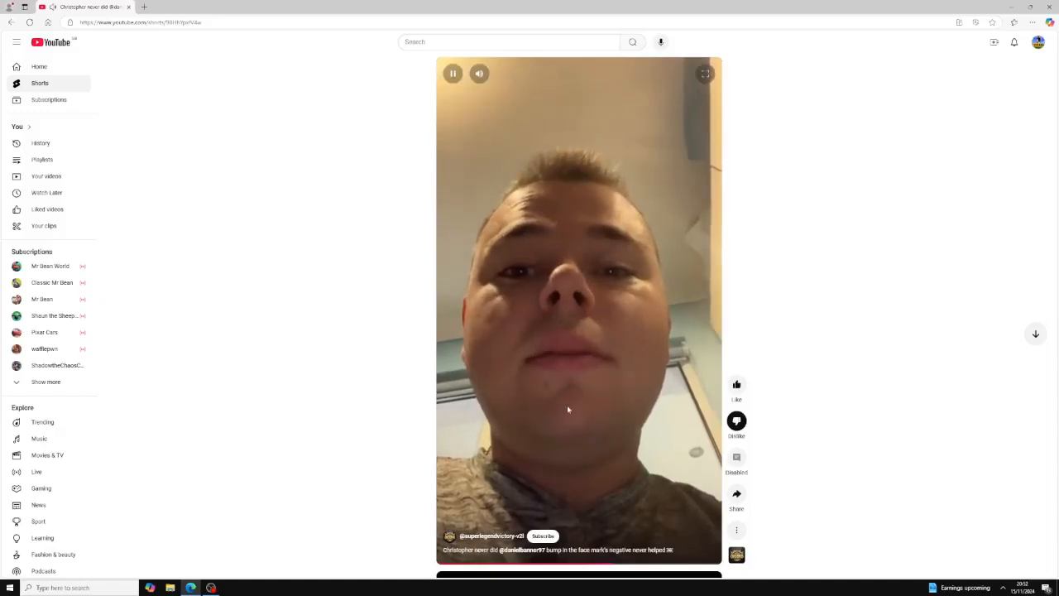
left_click(454, 73)
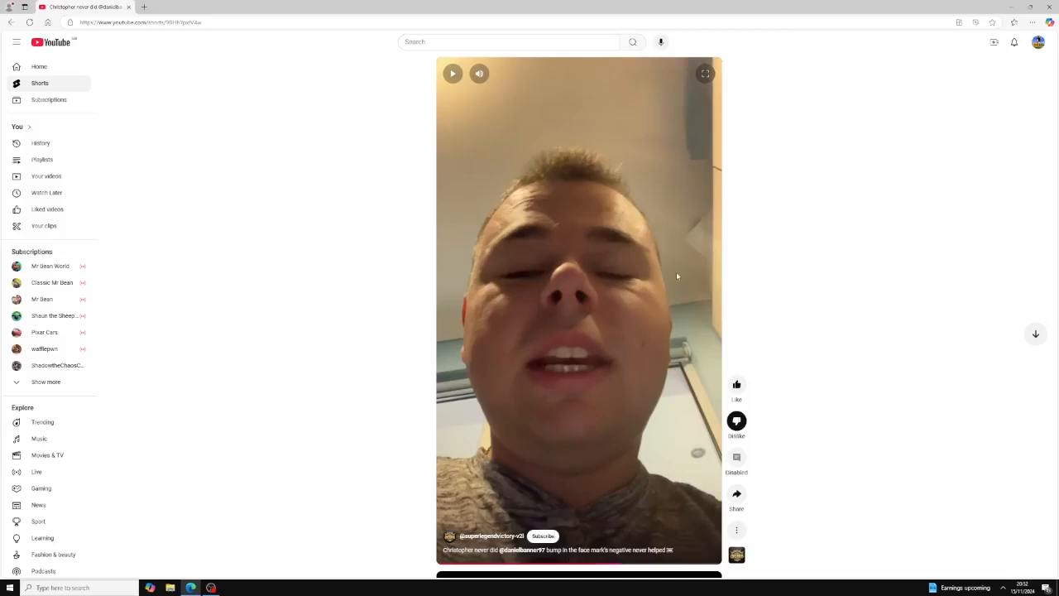
mouse_move(736, 383)
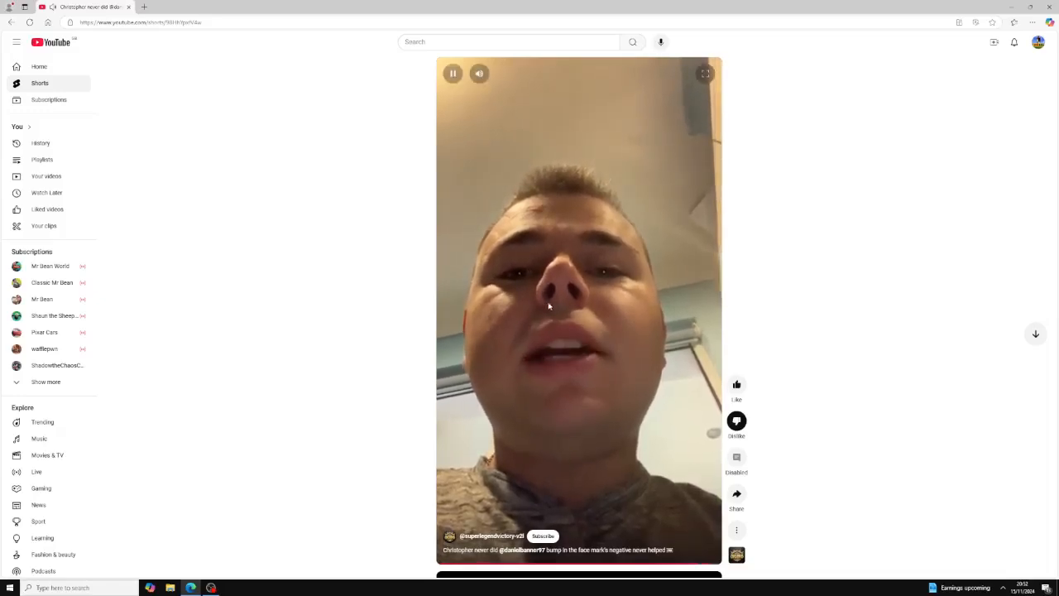
Step: Pause the Christopher Short at a later moment in the Shorts player
left_click(453, 73)
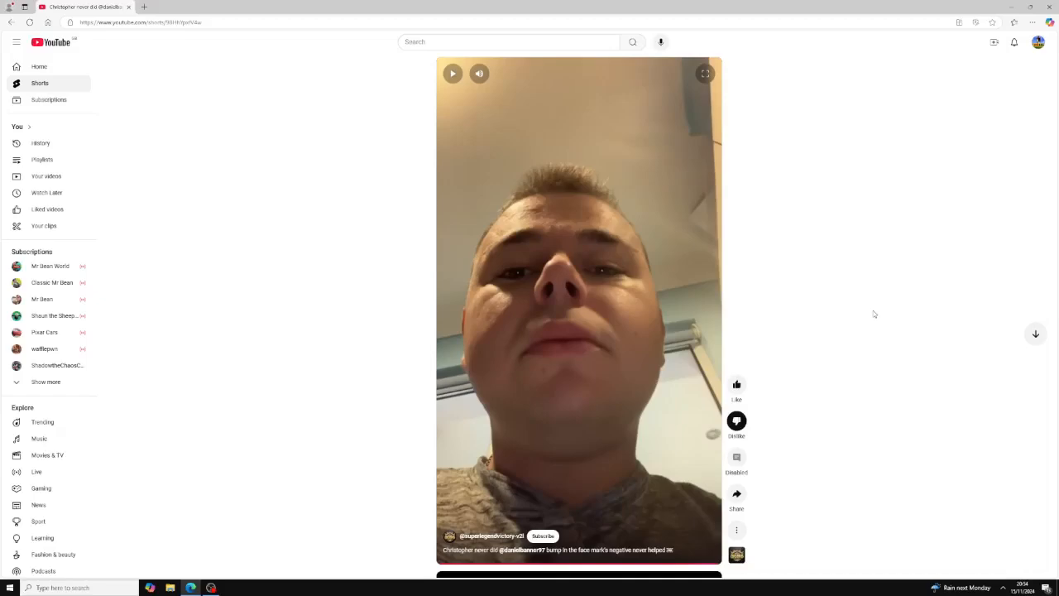
mouse_move(594, 346)
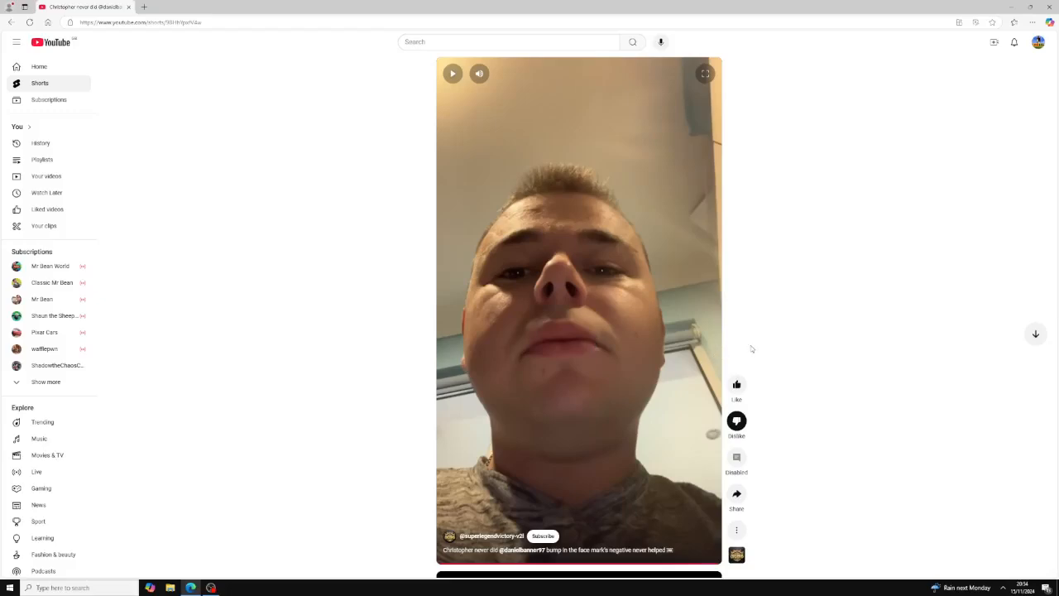
mouse_move(775, 354)
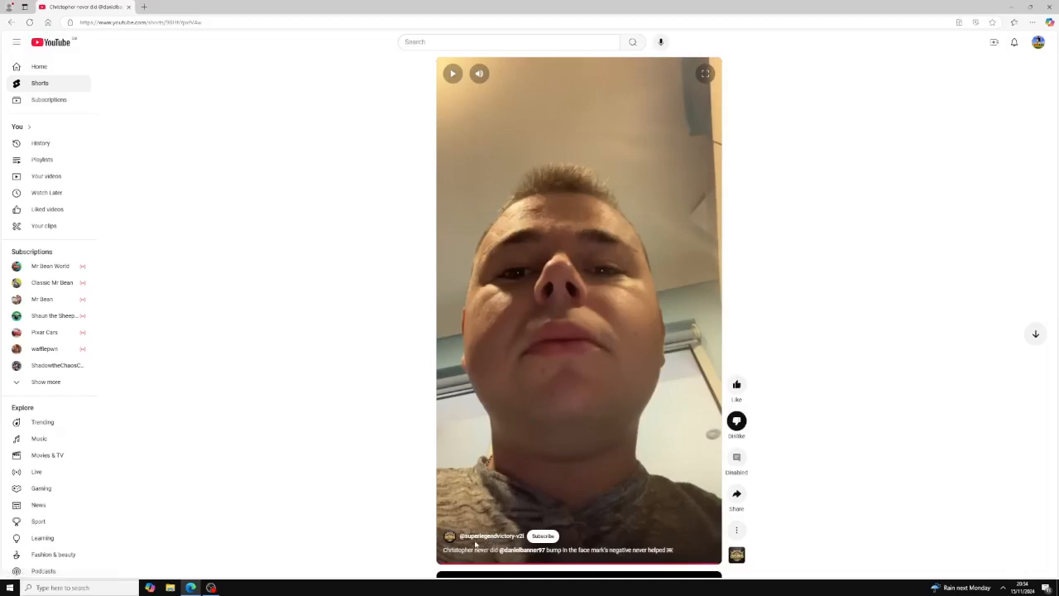
mouse_move(587, 387)
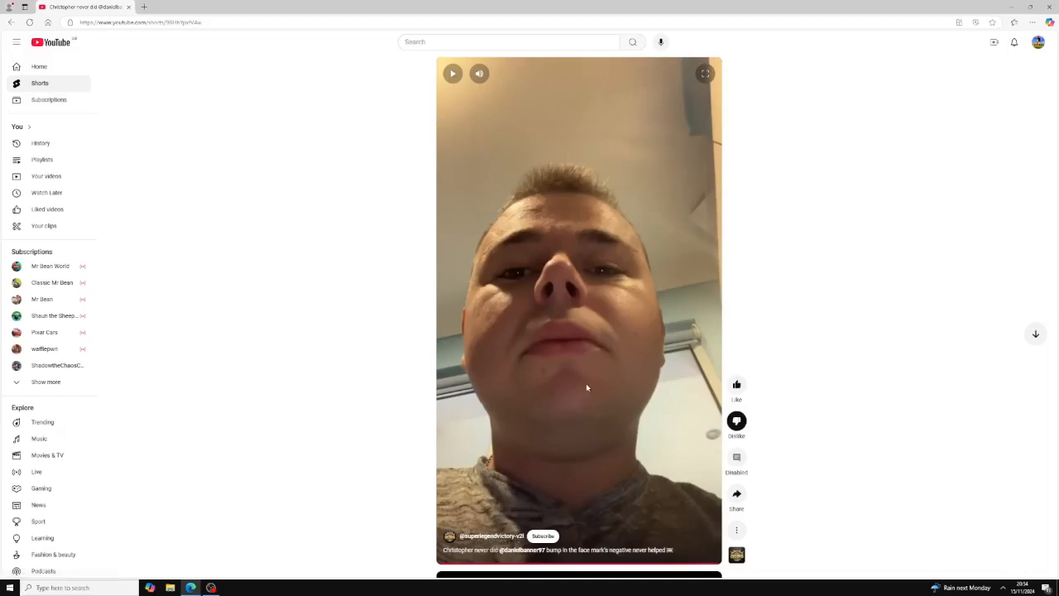
mouse_move(681, 301)
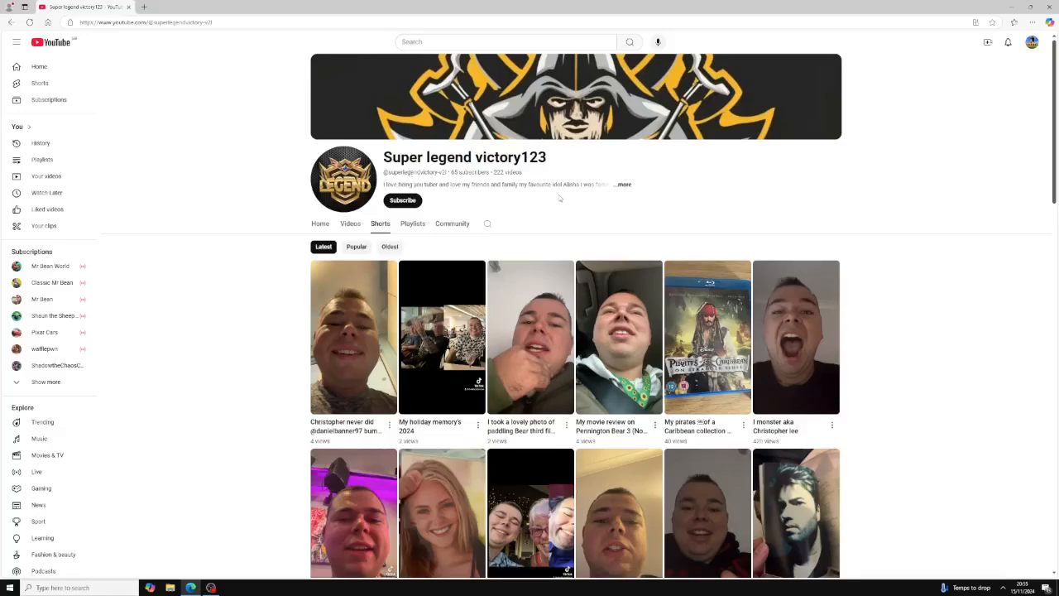
mouse_move(610, 198)
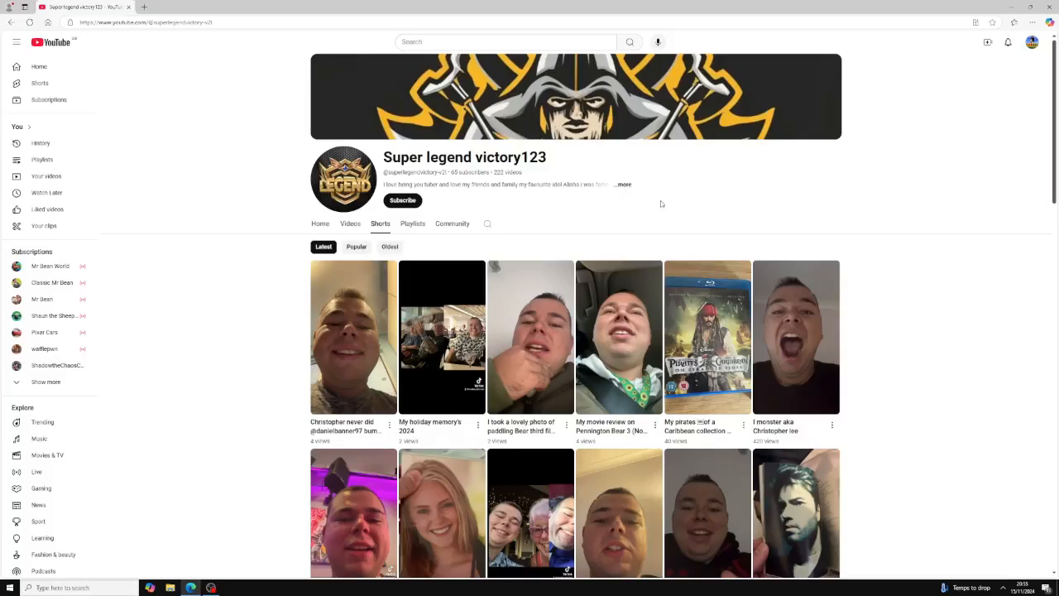
mouse_move(626, 192)
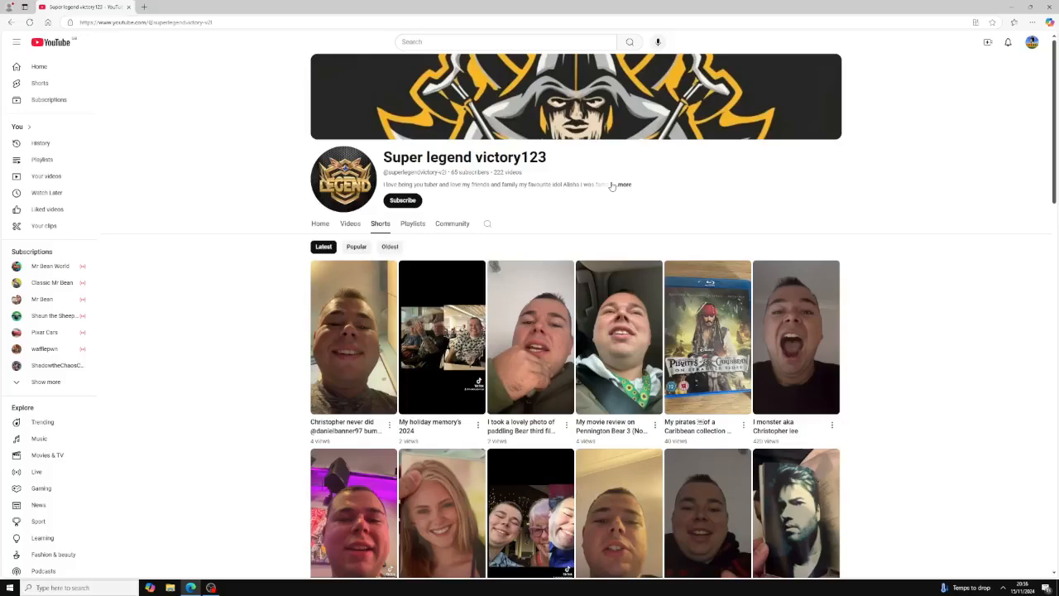
mouse_move(616, 189)
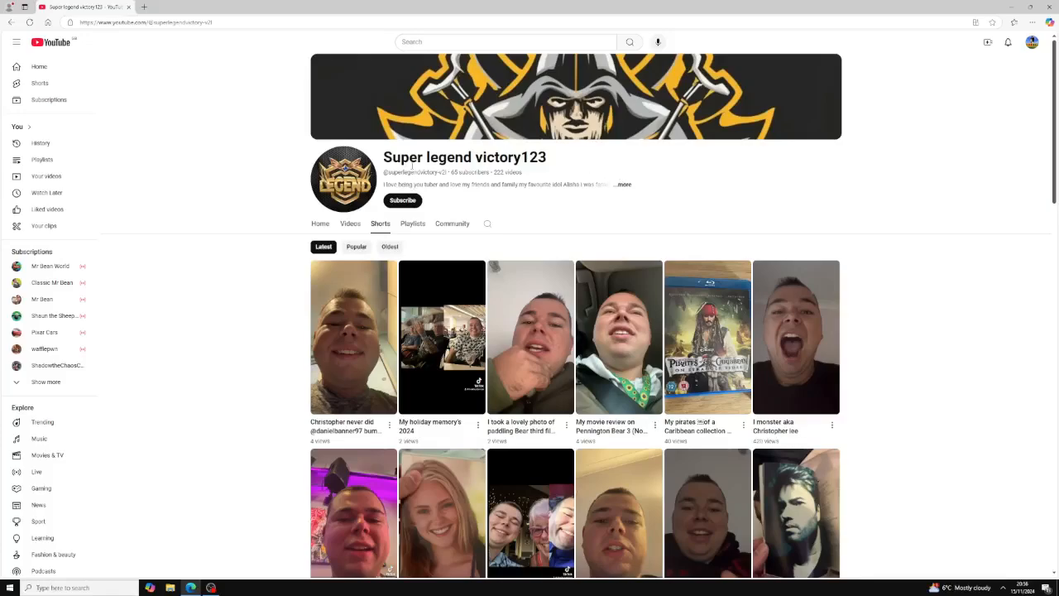
mouse_move(539, 171)
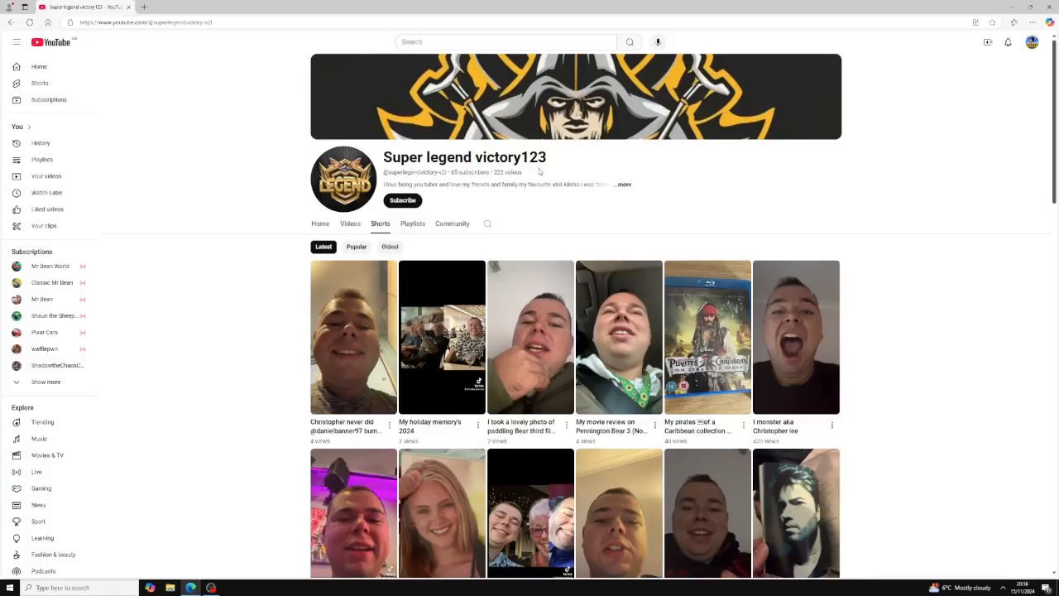